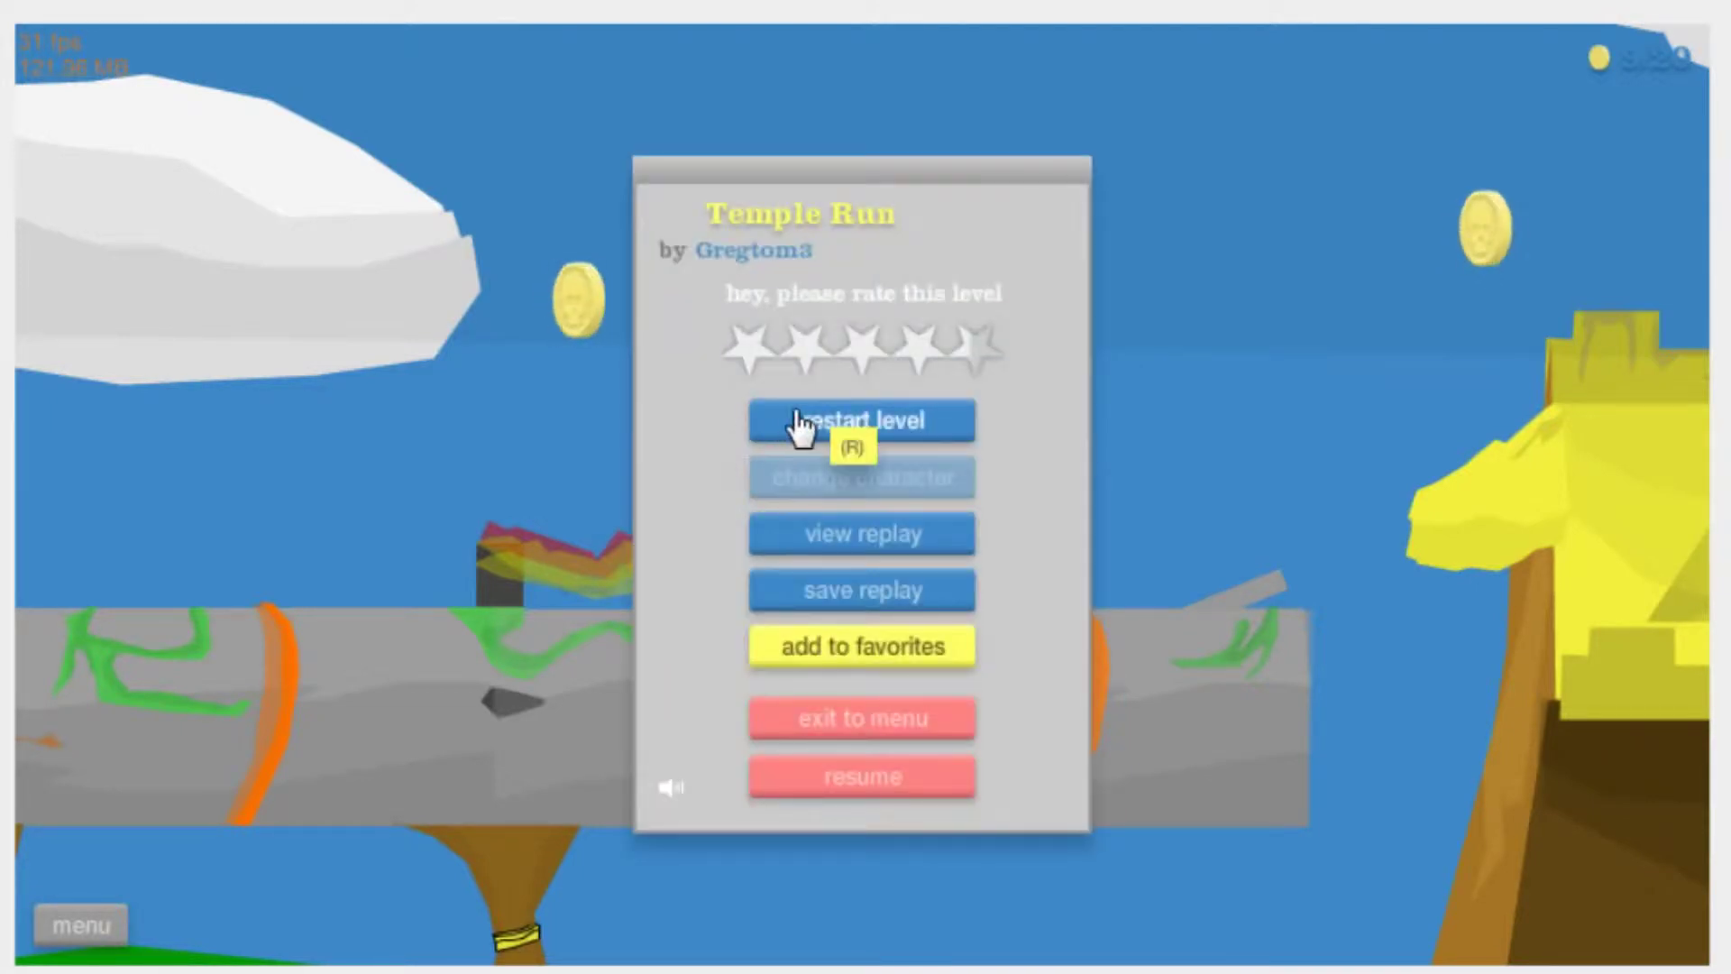
Restart Temple Run twice and play until the rider falls into a pit
left_click(862, 421)
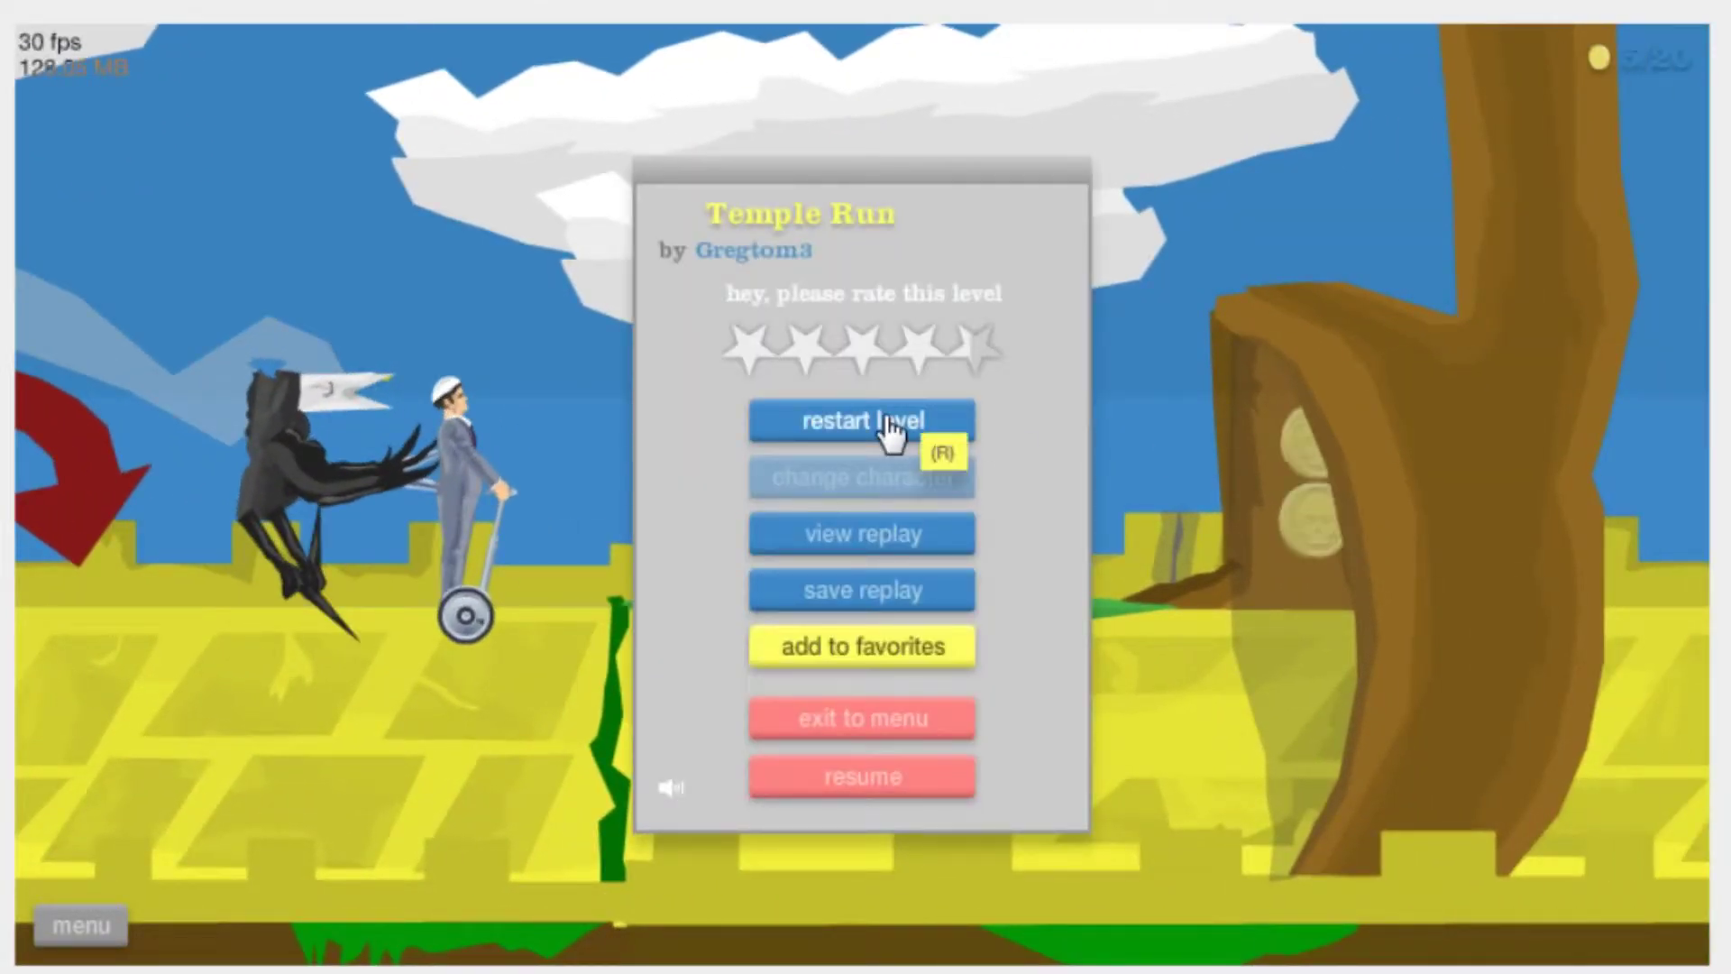
left_click(862, 422)
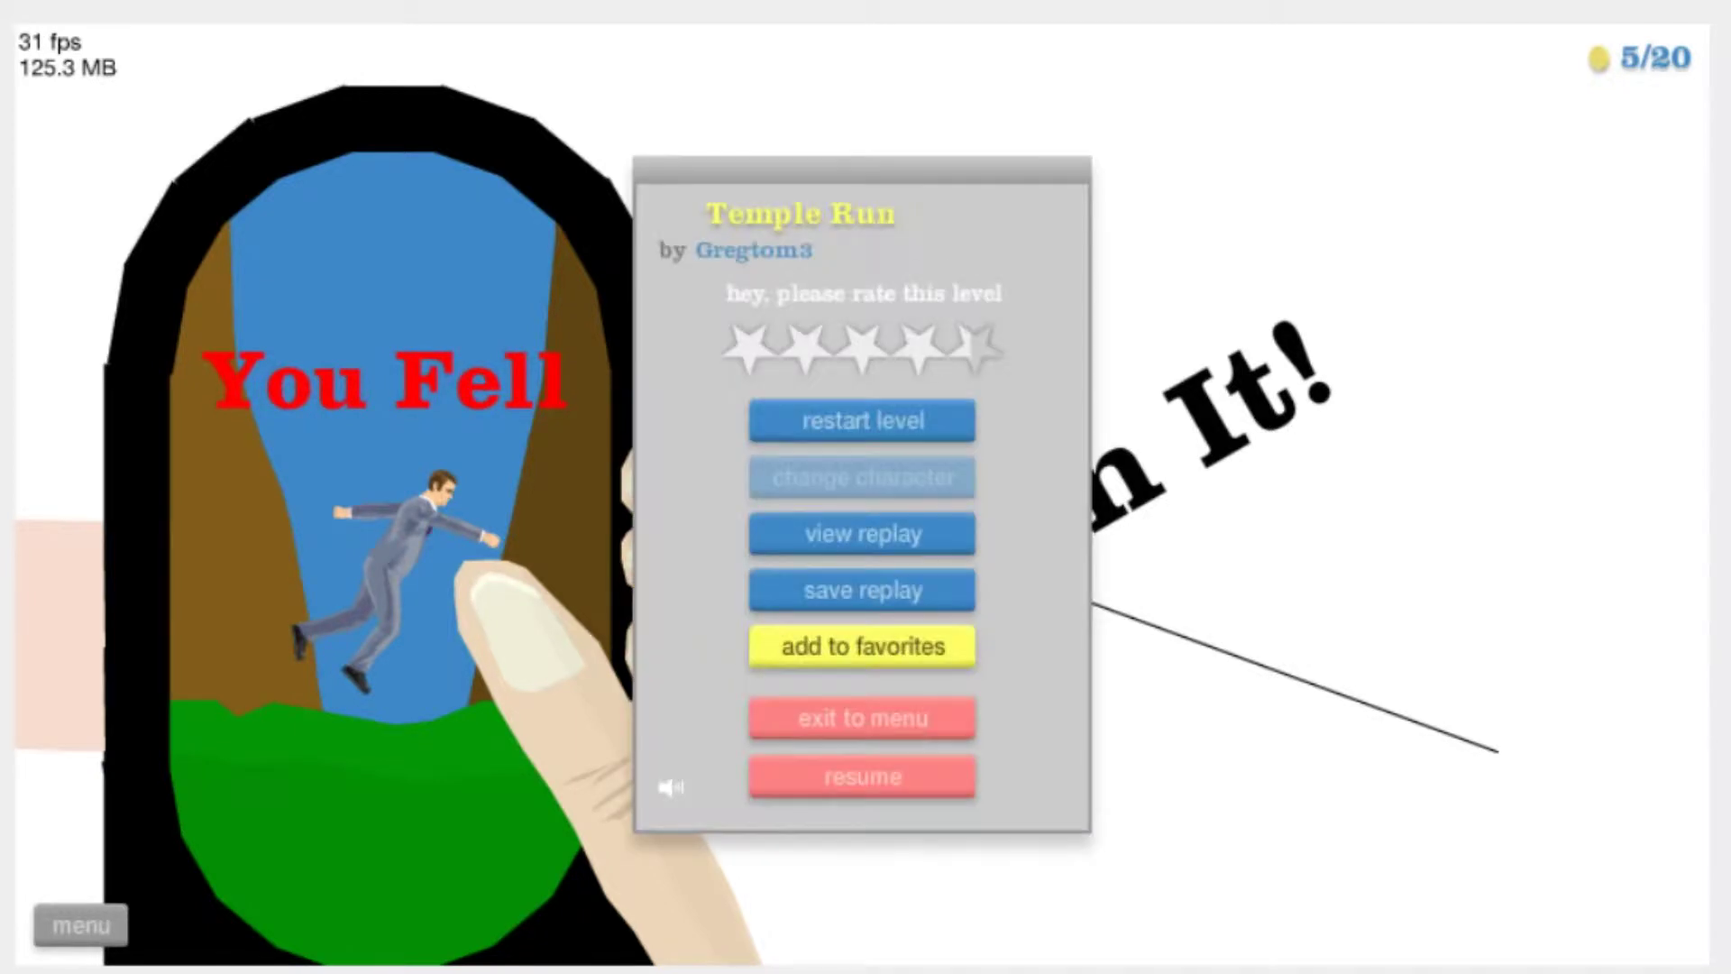
Retry Temple Run four times, collecting 10 of 20 coins before falling again
left_click(861, 421)
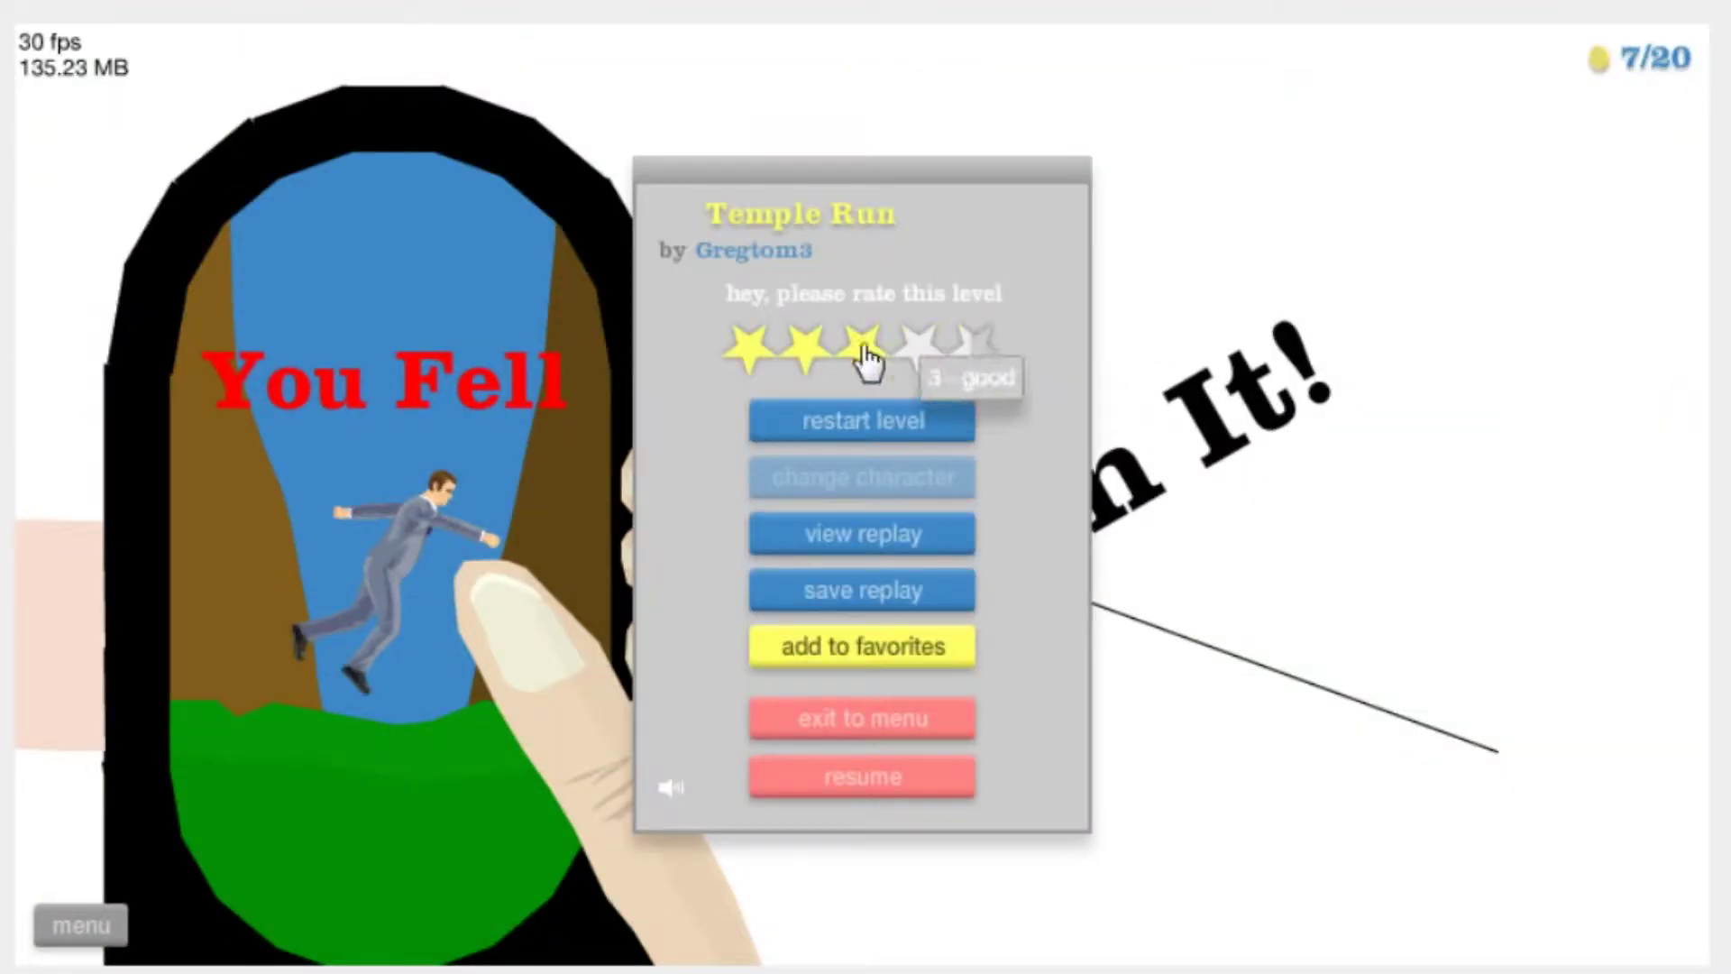
left_click(861, 421)
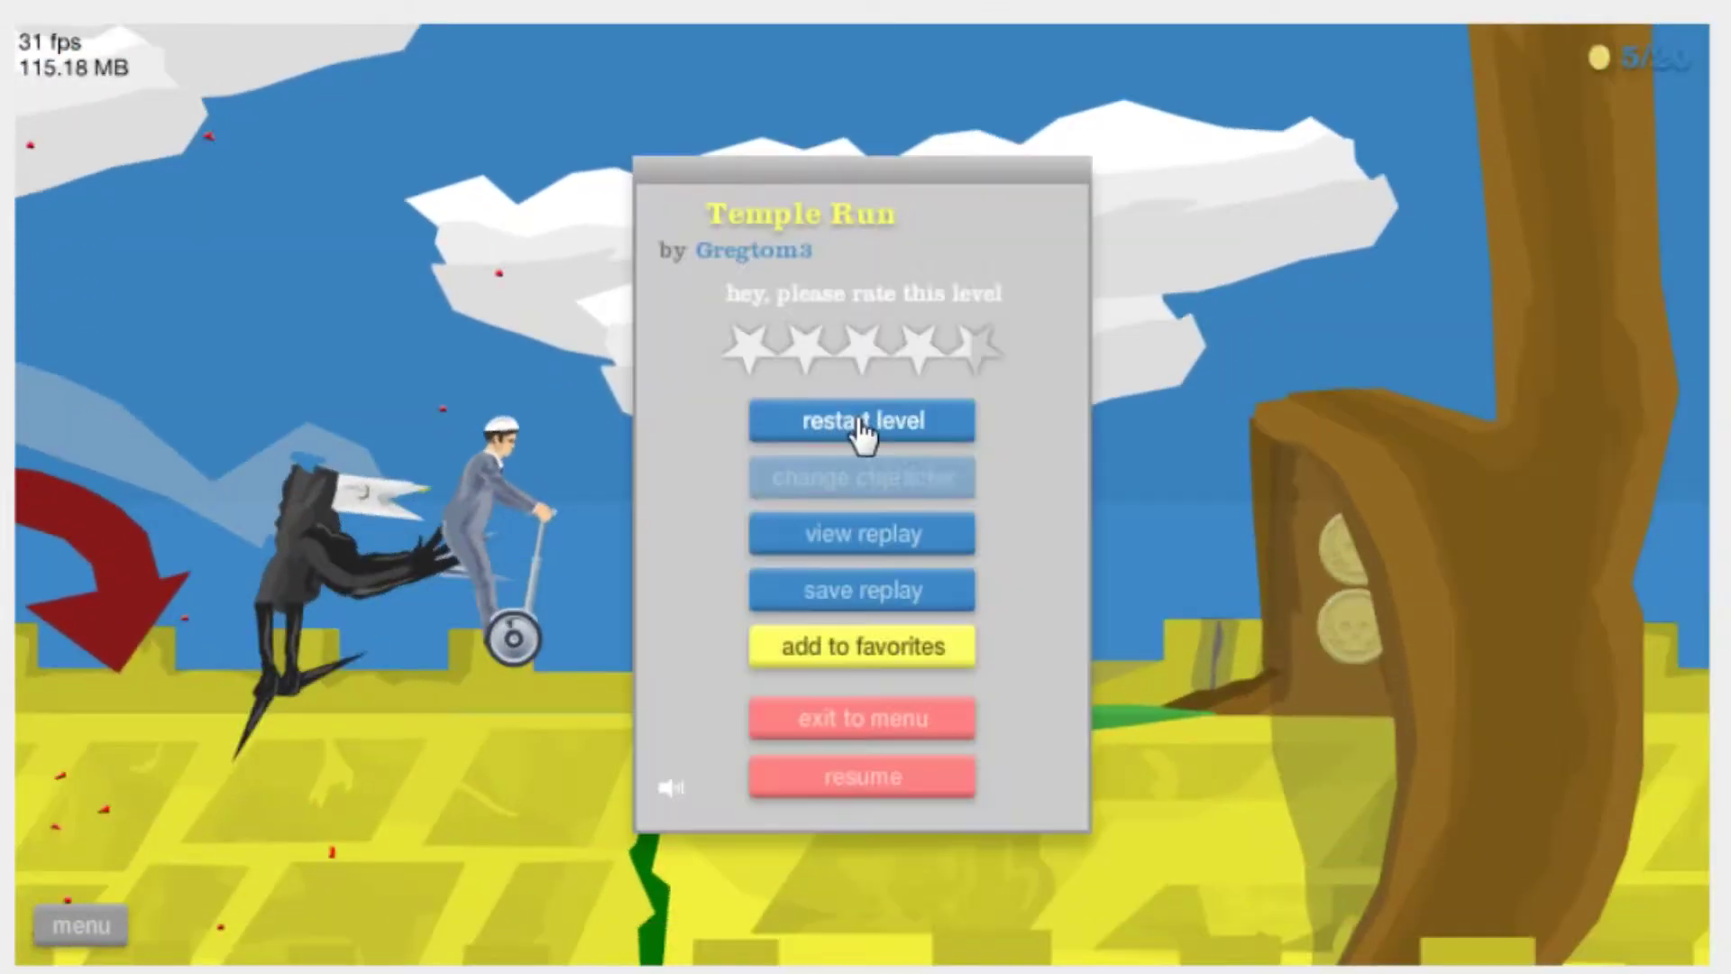
left_click(861, 421)
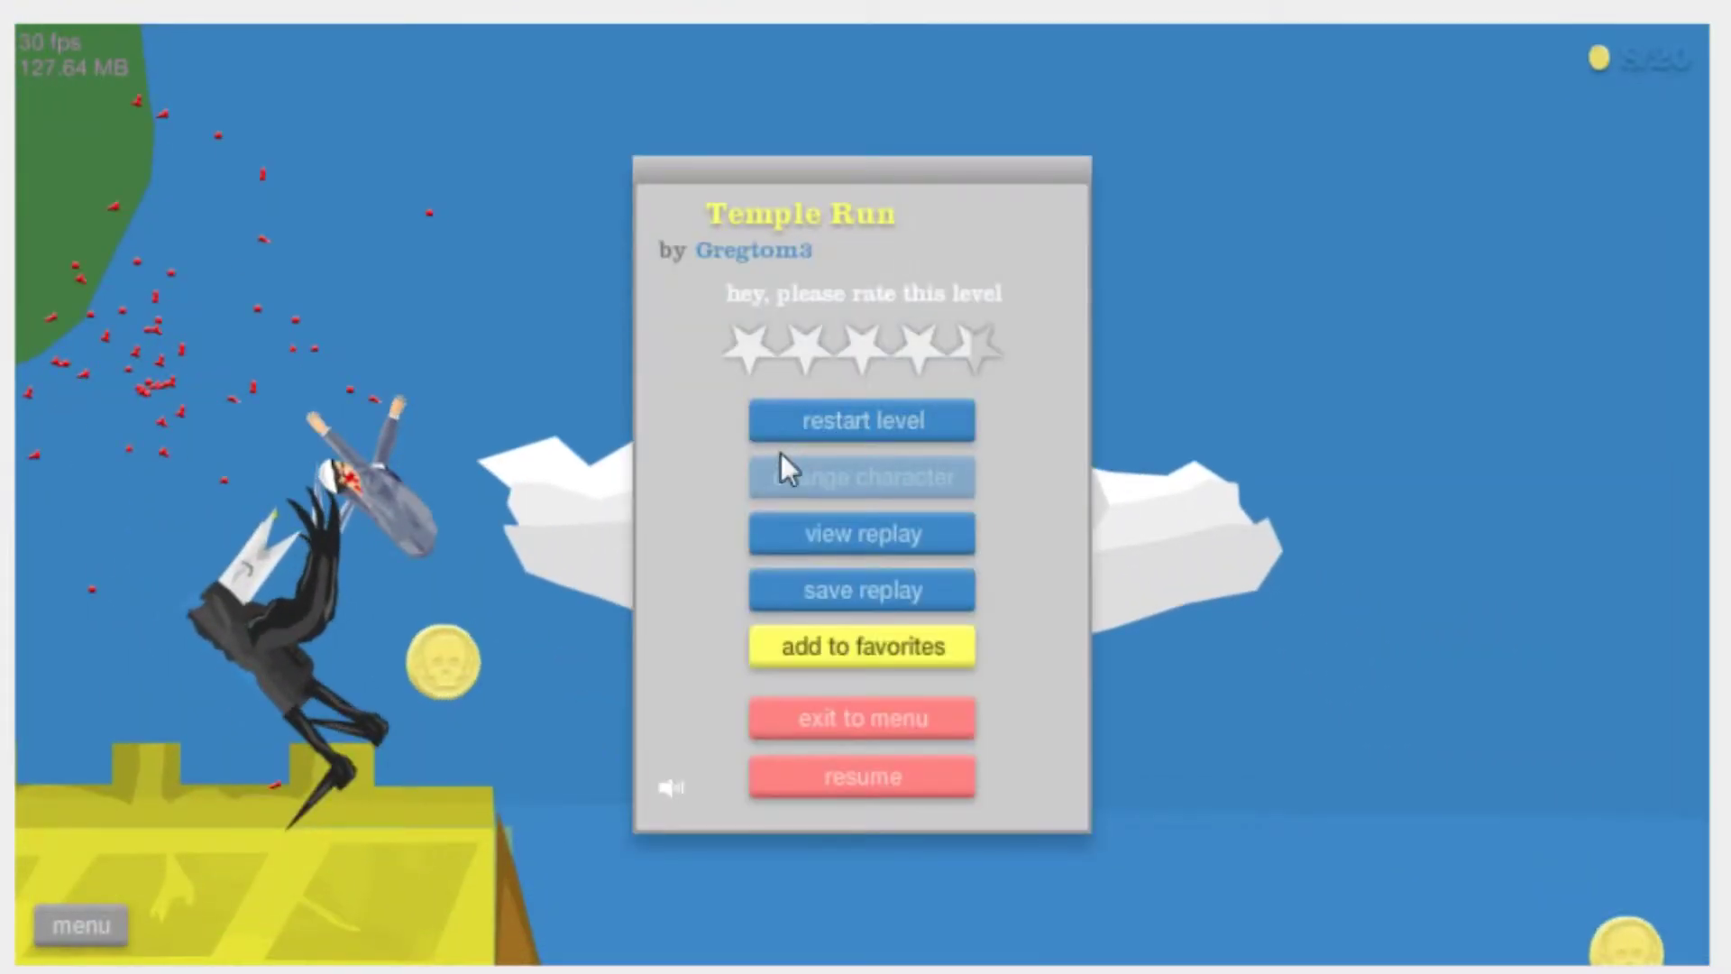
left_click(861, 421)
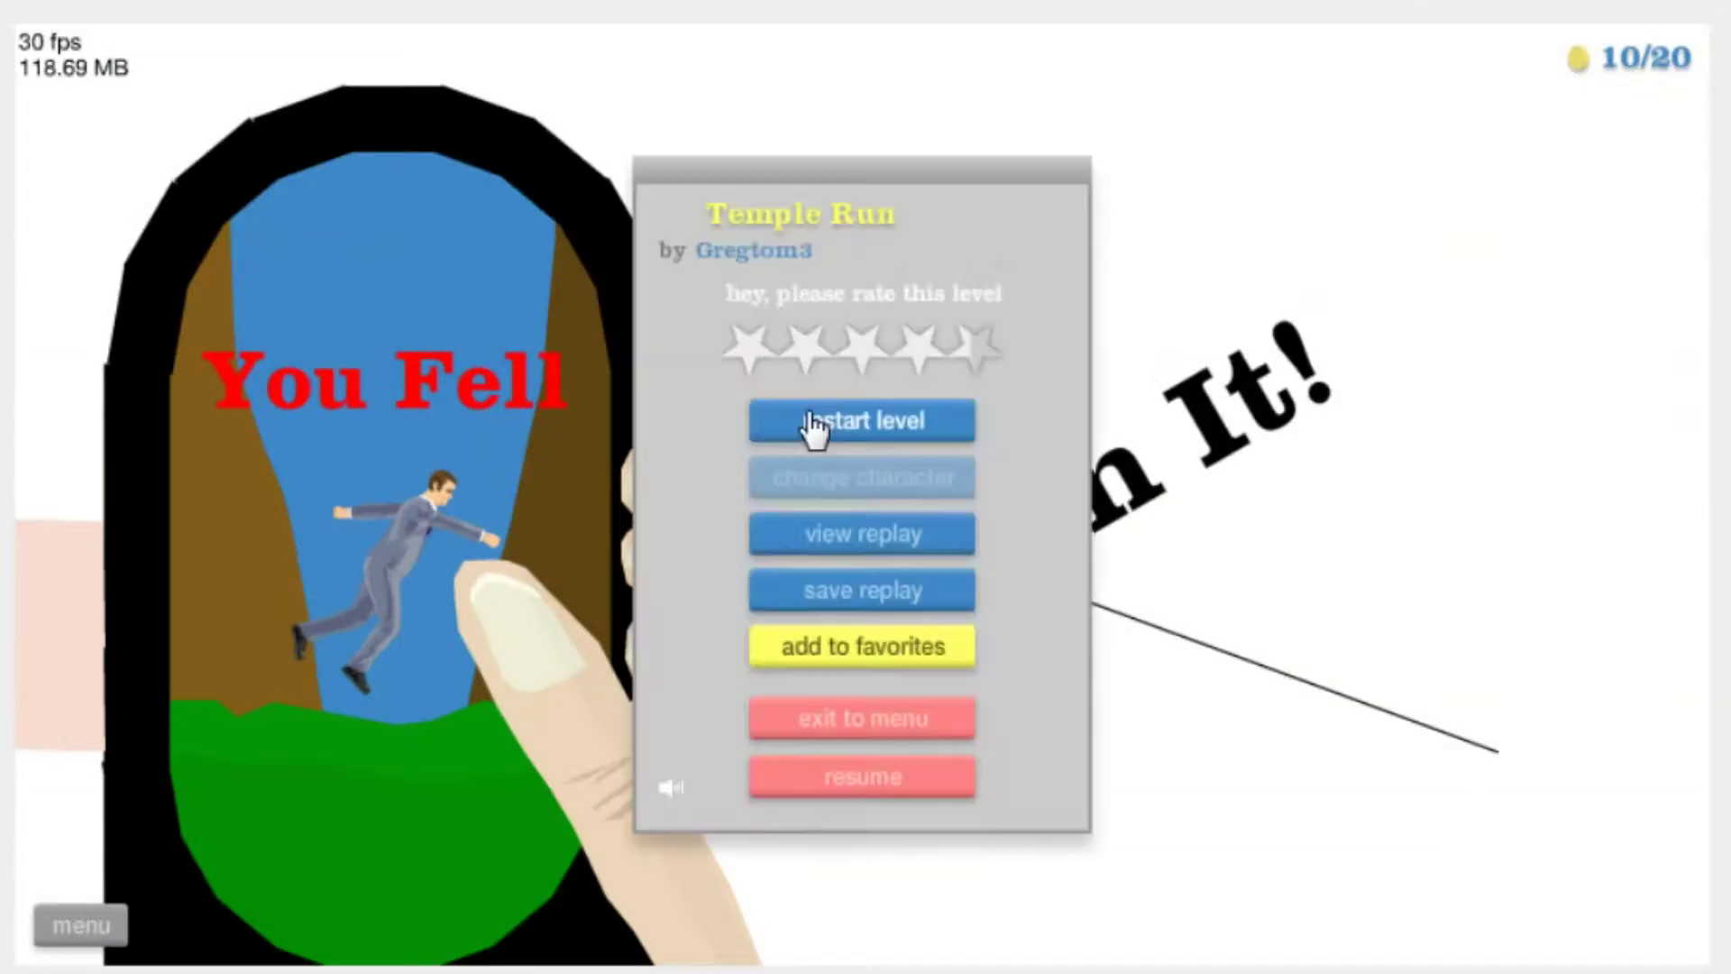
Restart Temple Run five more times, falling with 9 of 20 coins, then bring up the menu
left_click(861, 421)
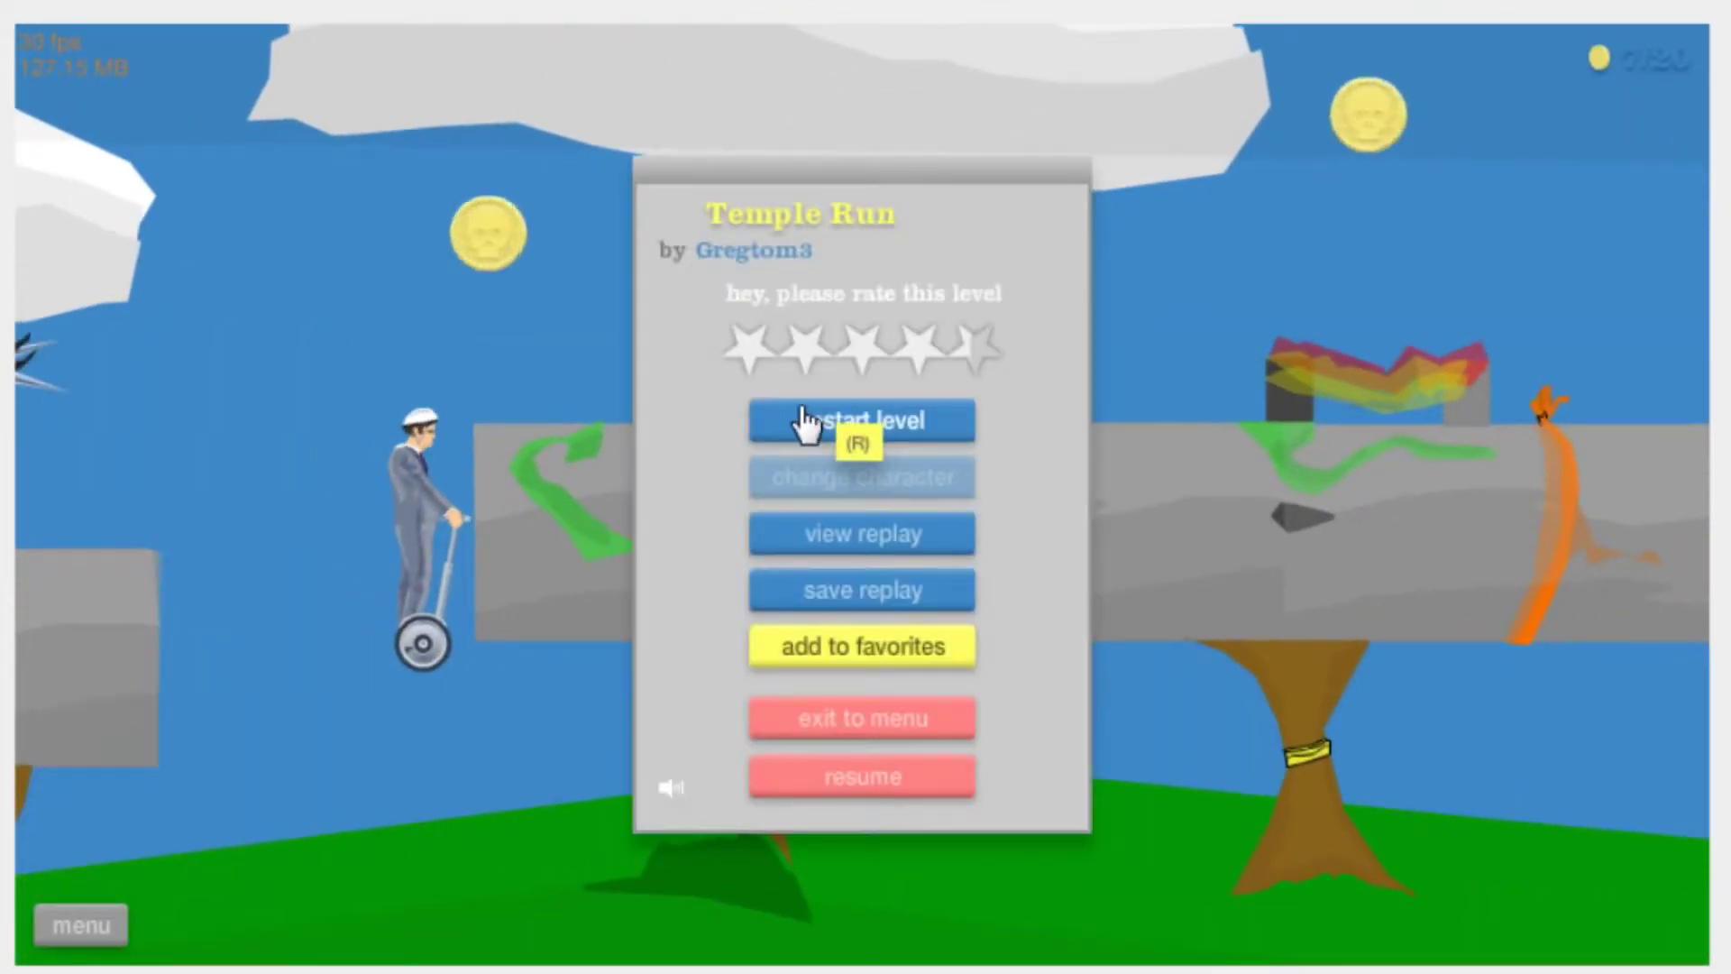
left_click(862, 421)
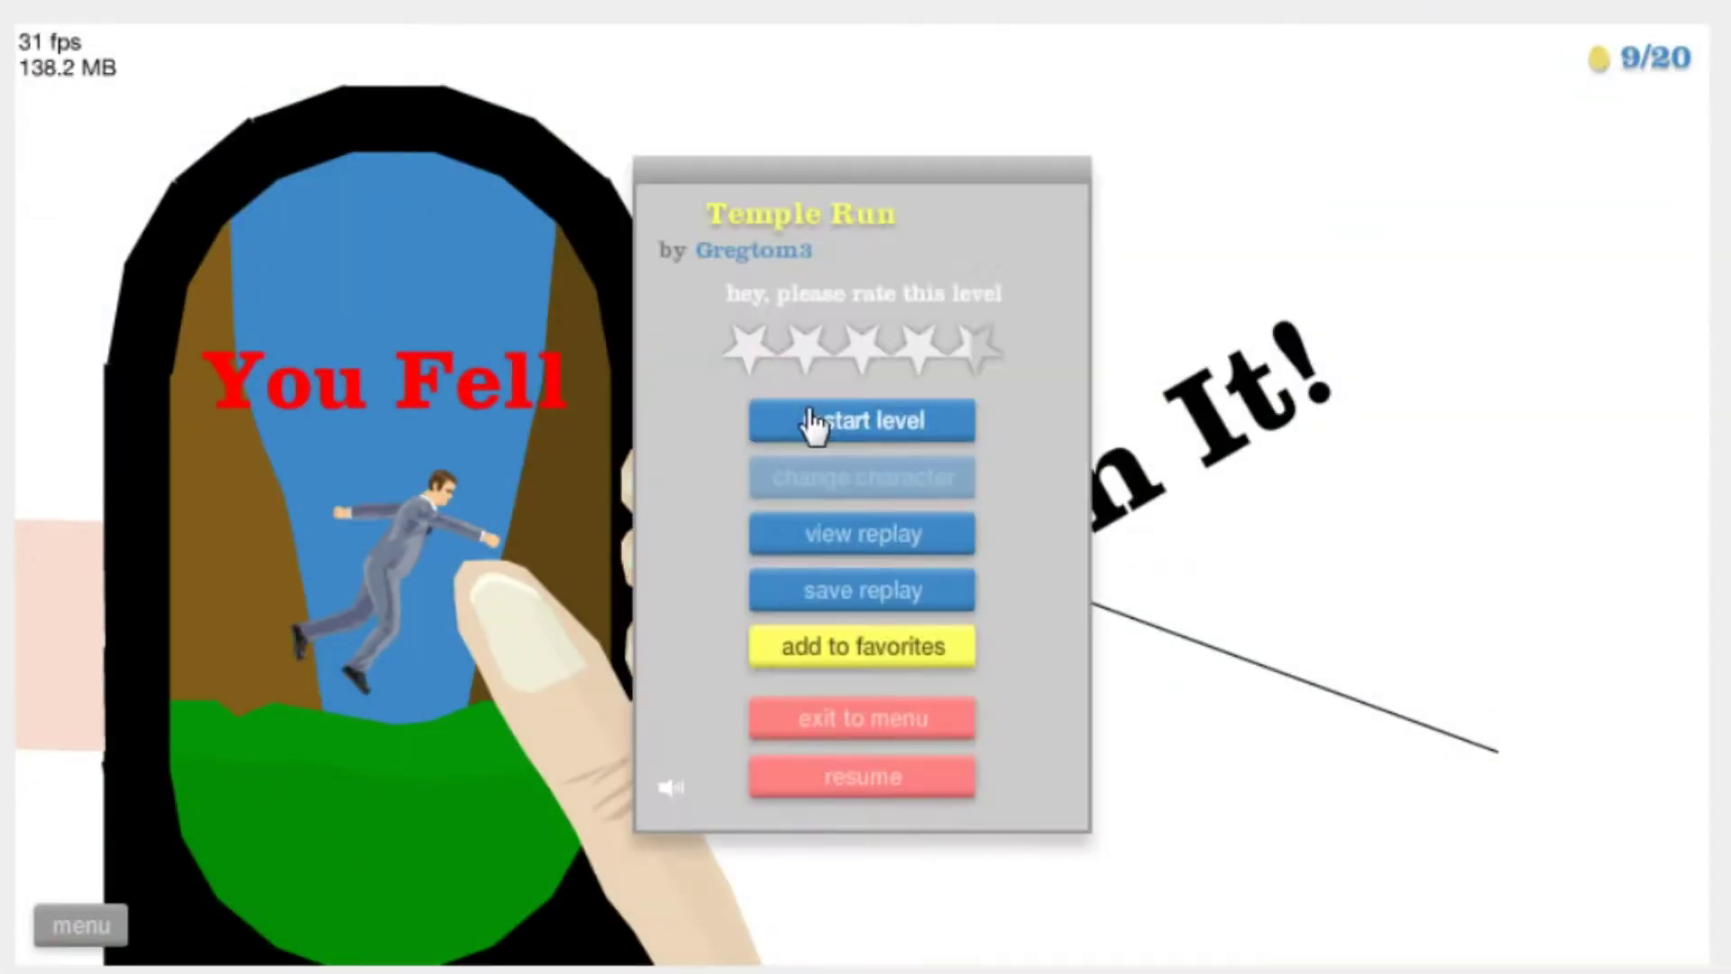
left_click(862, 421)
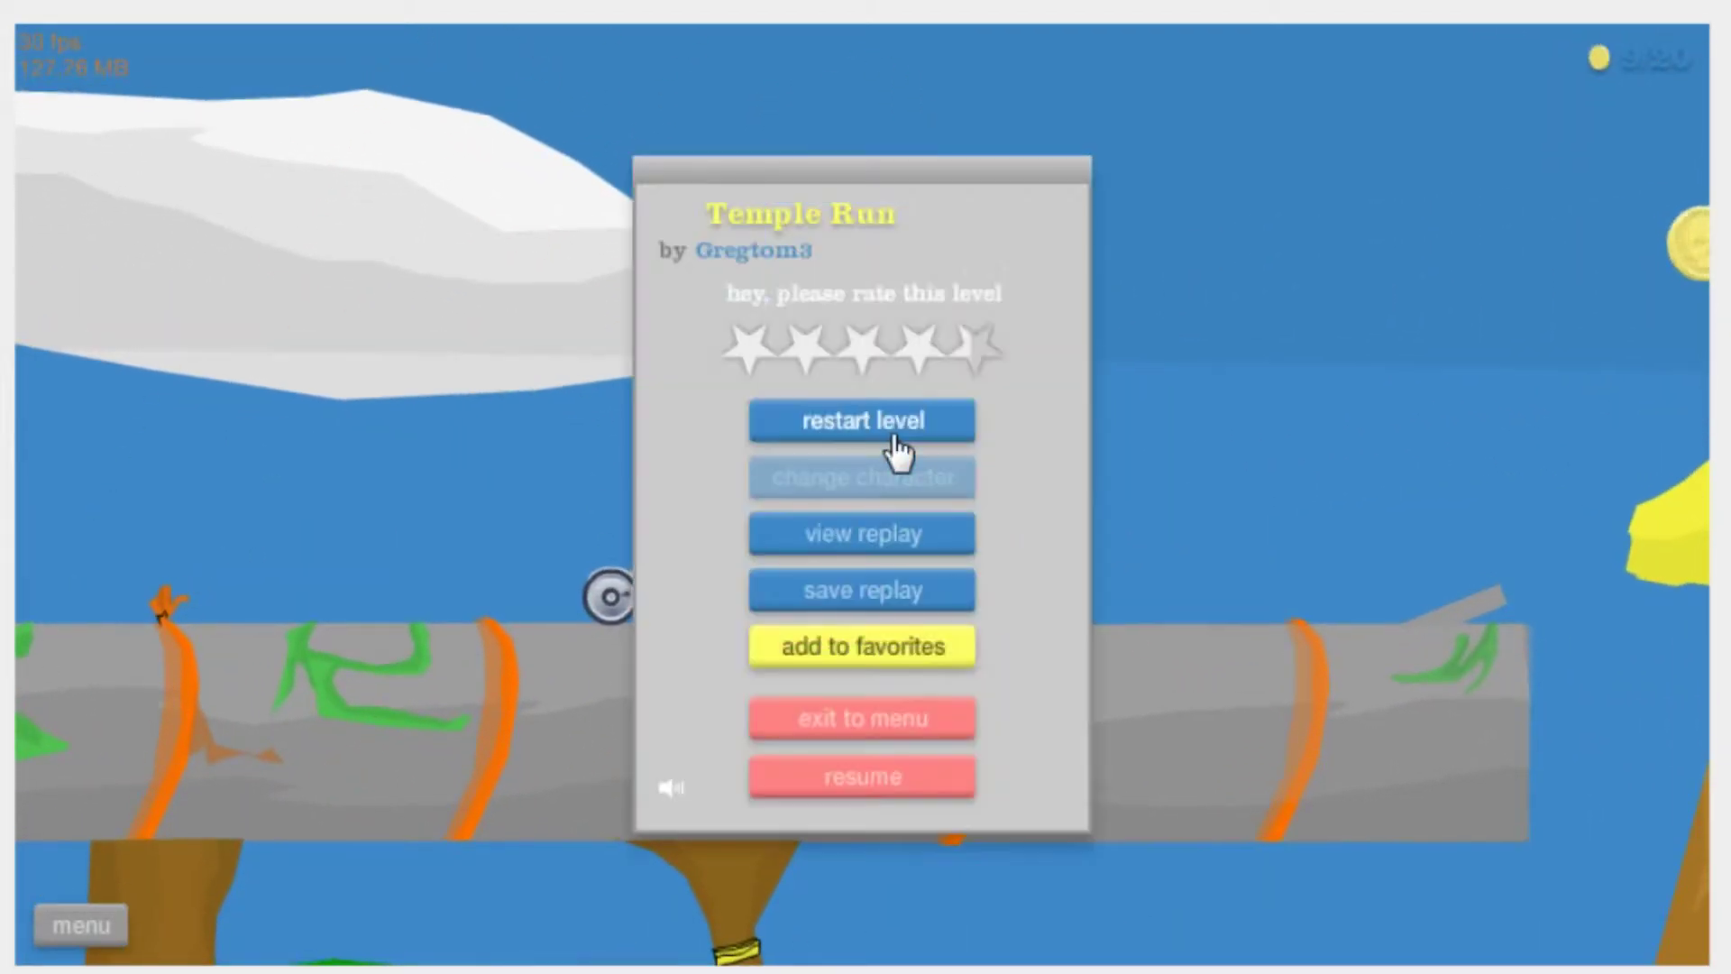
left_click(861, 421)
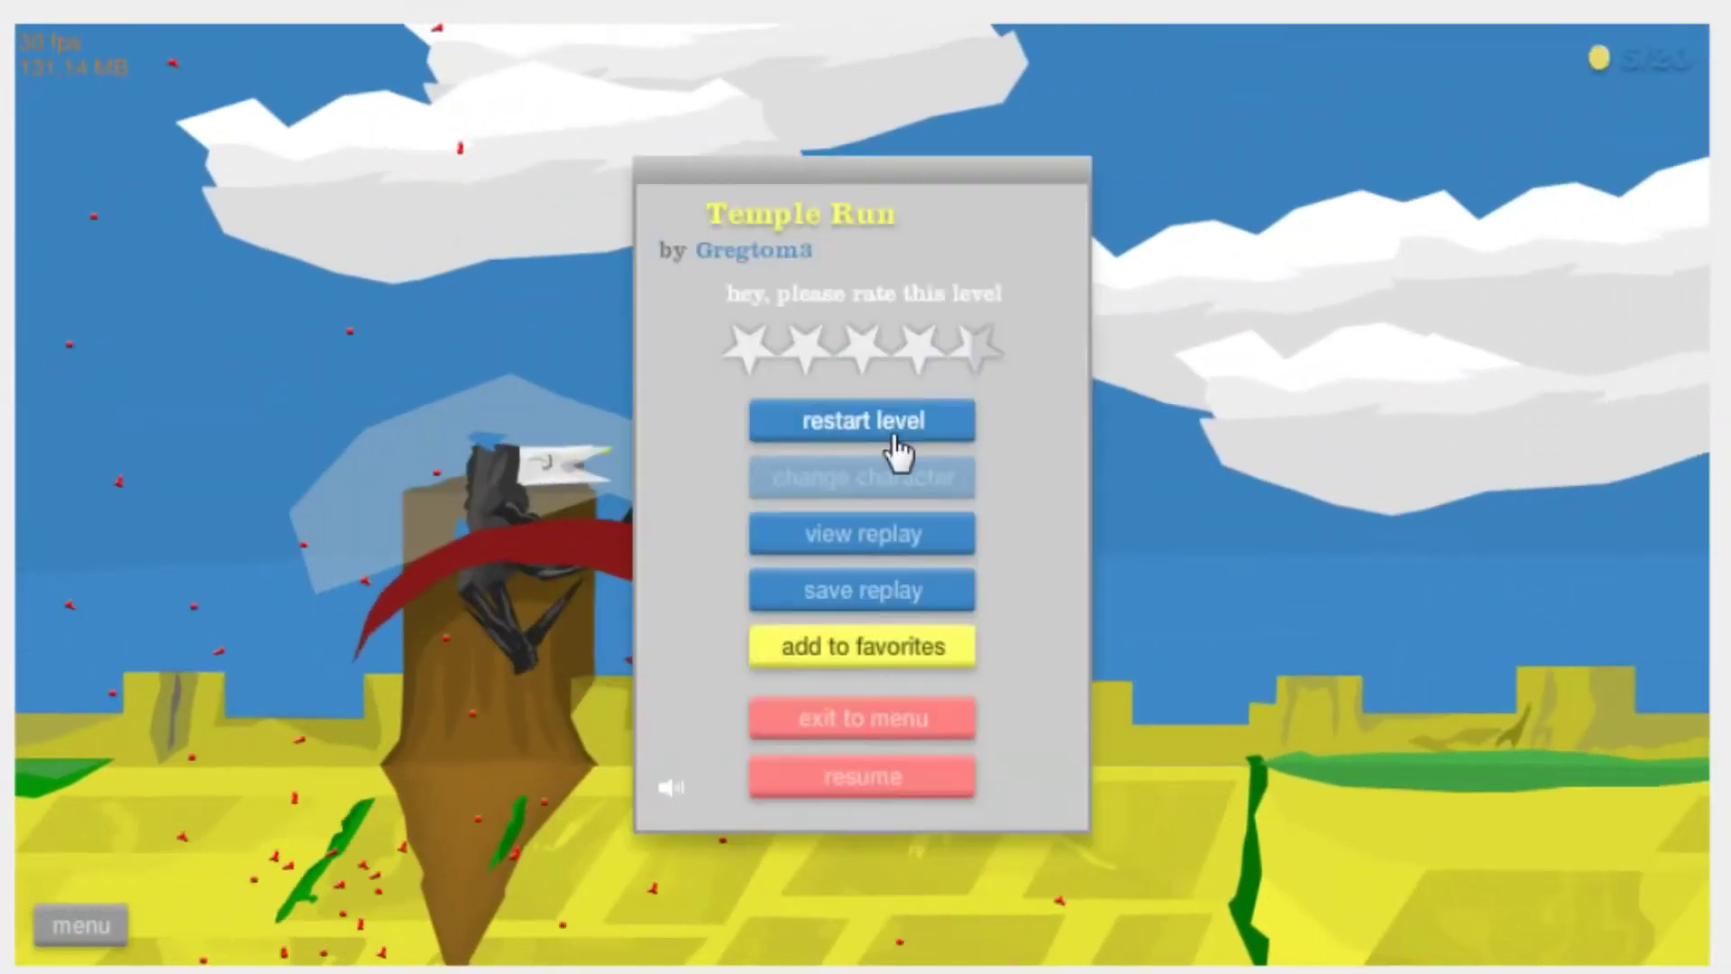
left_click(861, 421)
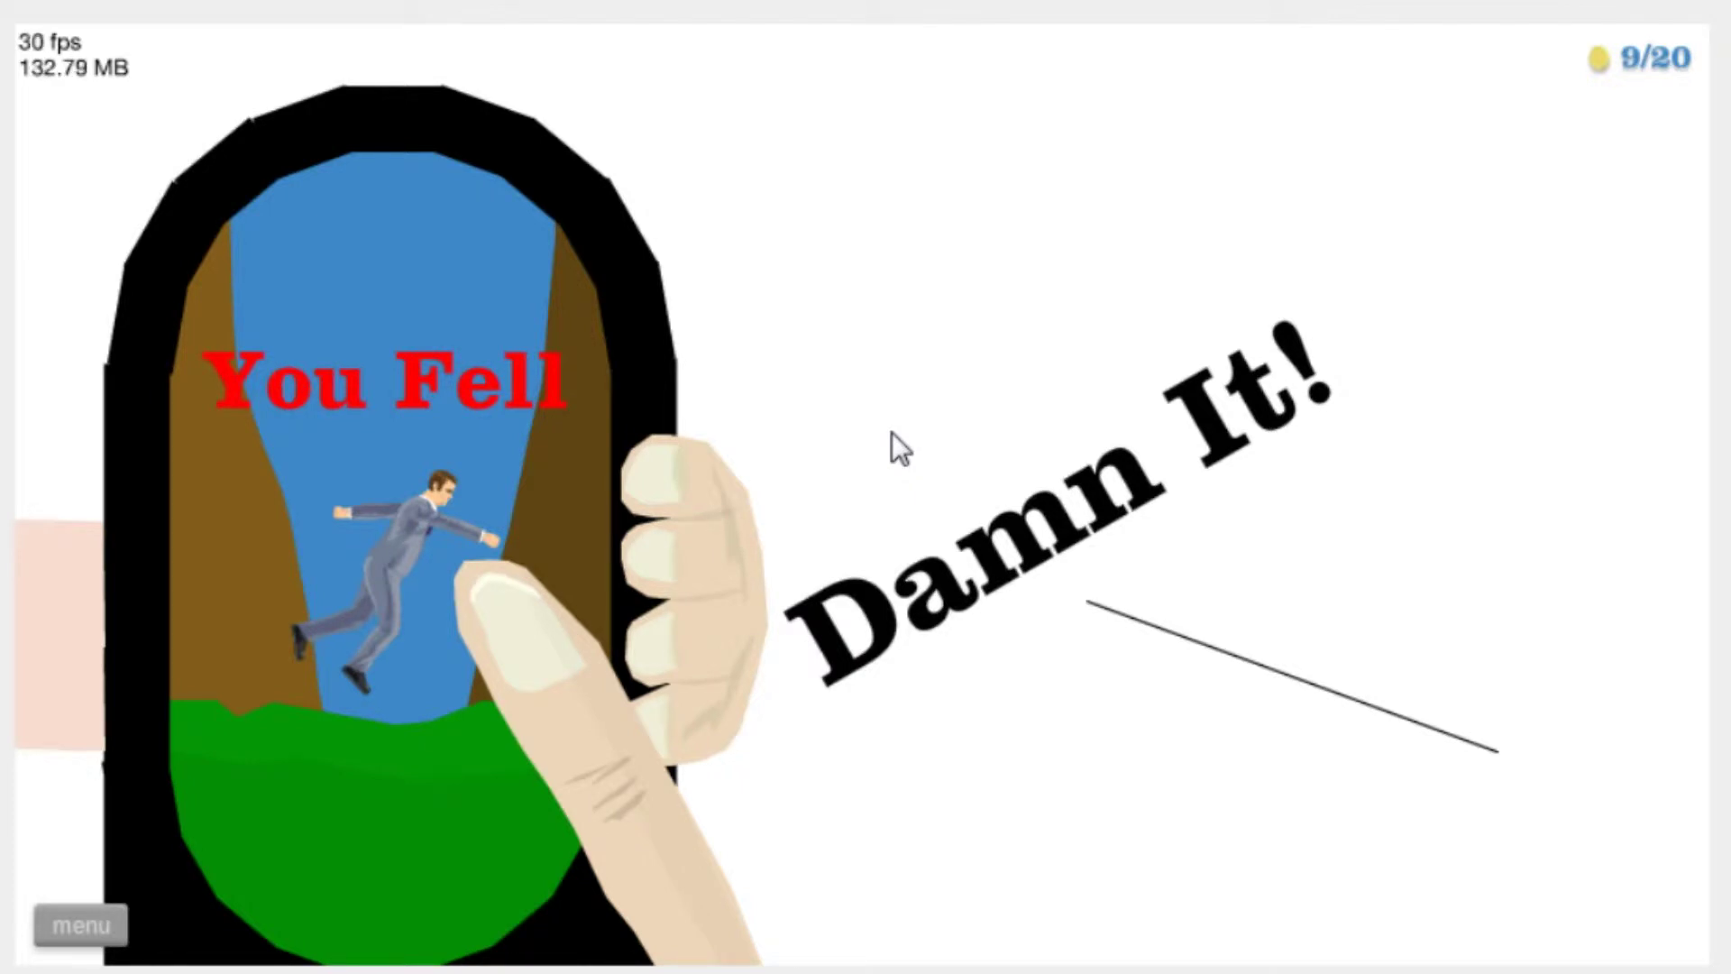
left_click(79, 924)
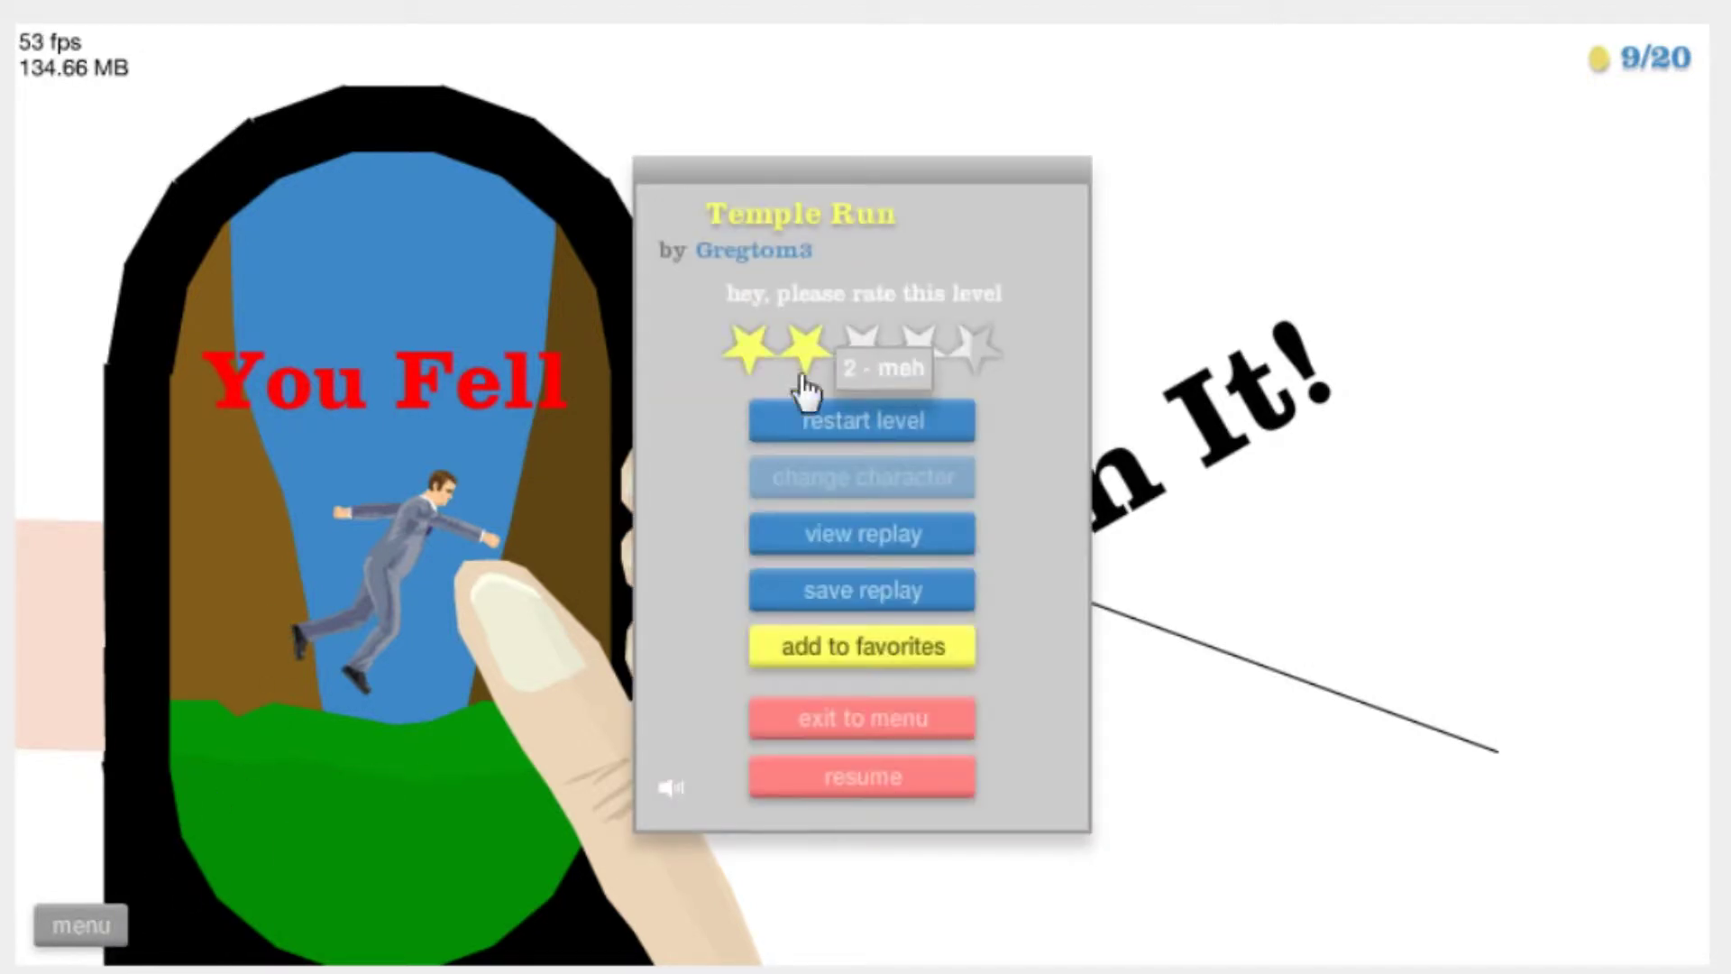
Restart Temple Run and complete it with all 20 coins in 21.40 seconds
left_click(860, 421)
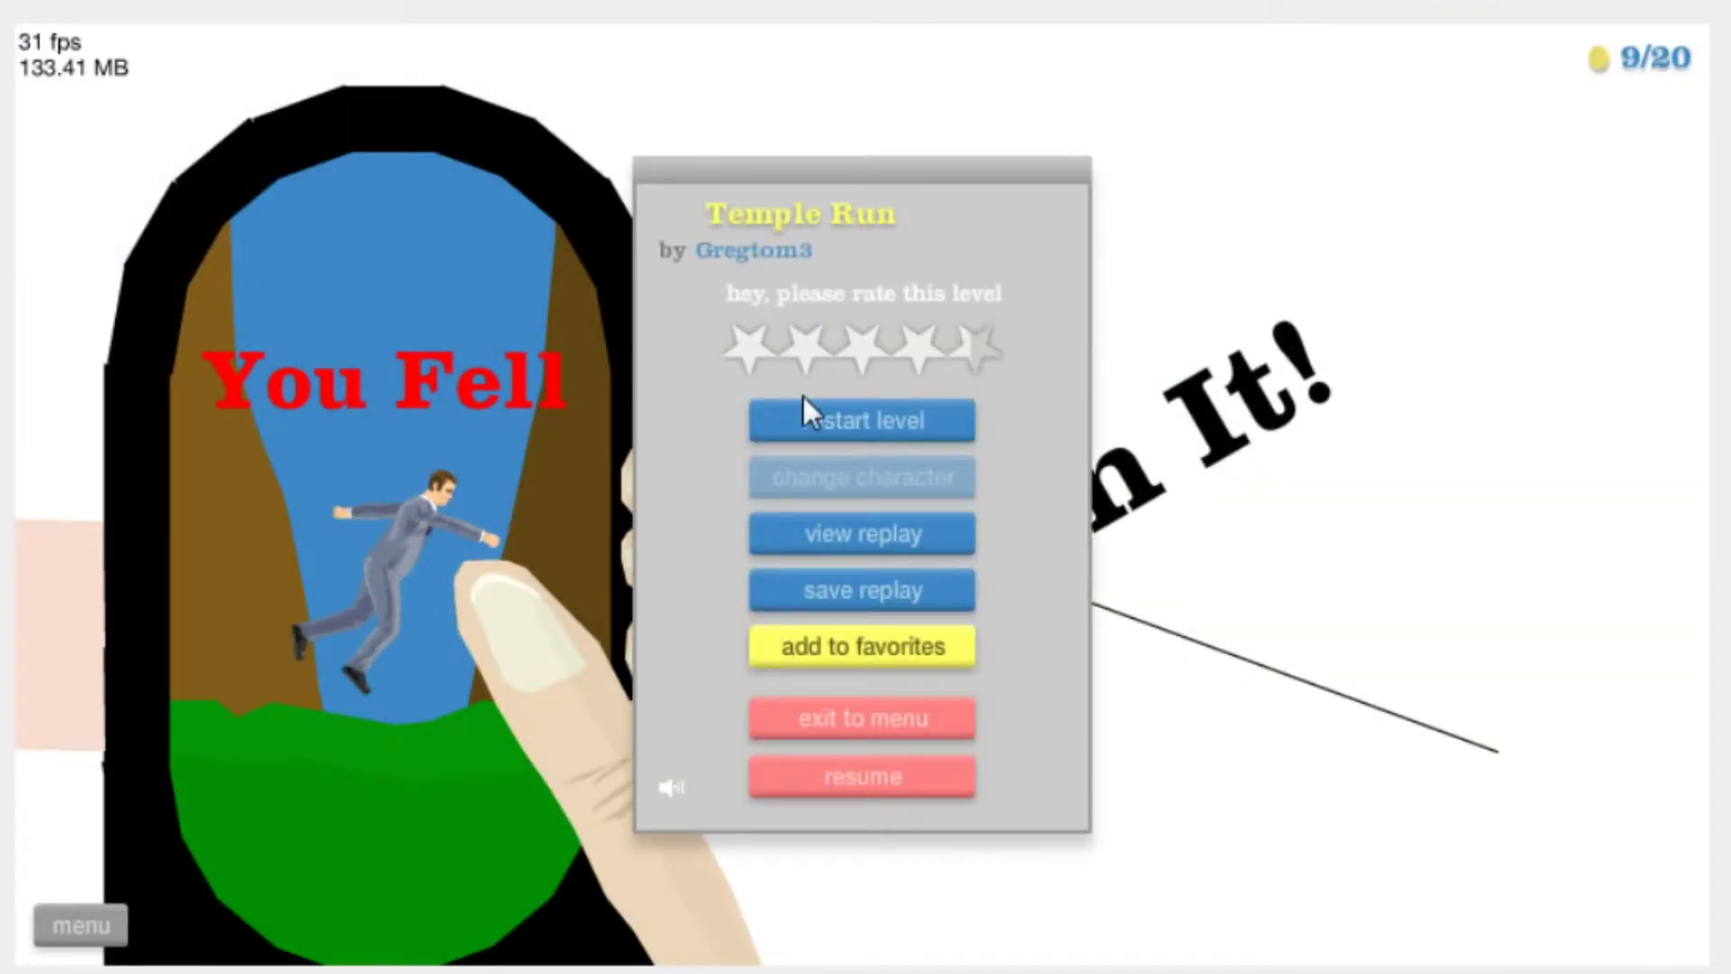
left_click(860, 421)
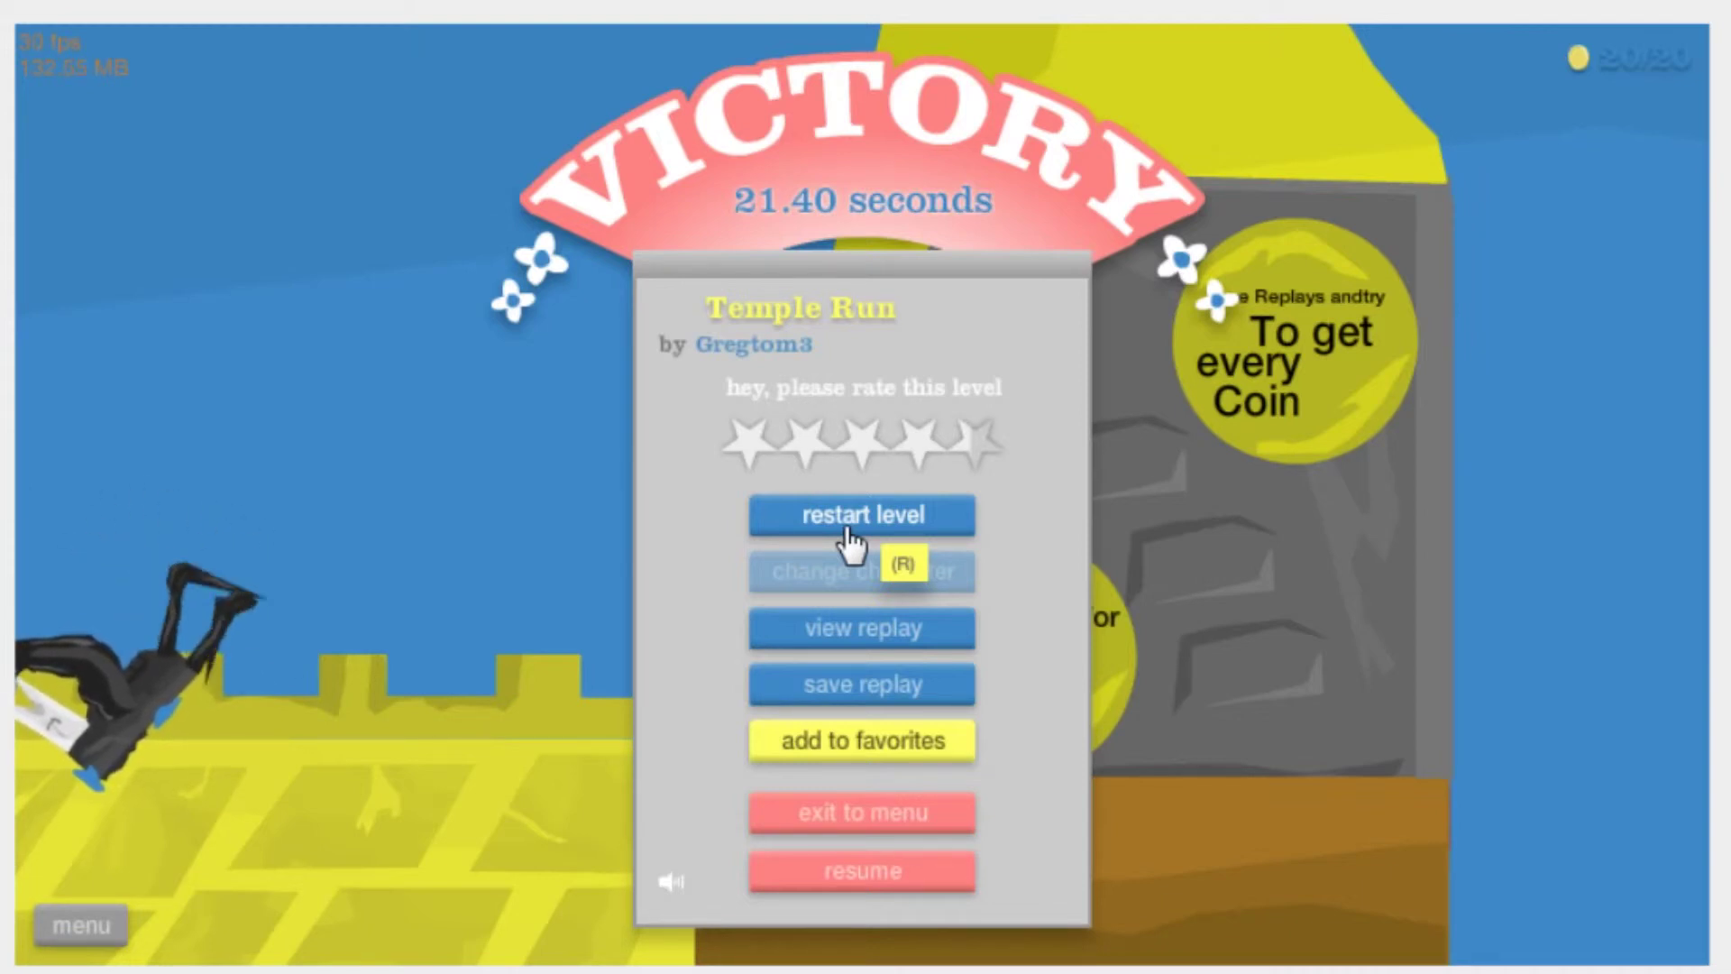
Replay Temple Run after the victory, crash, and restart to a fresh 0-coin run
left_click(861, 515)
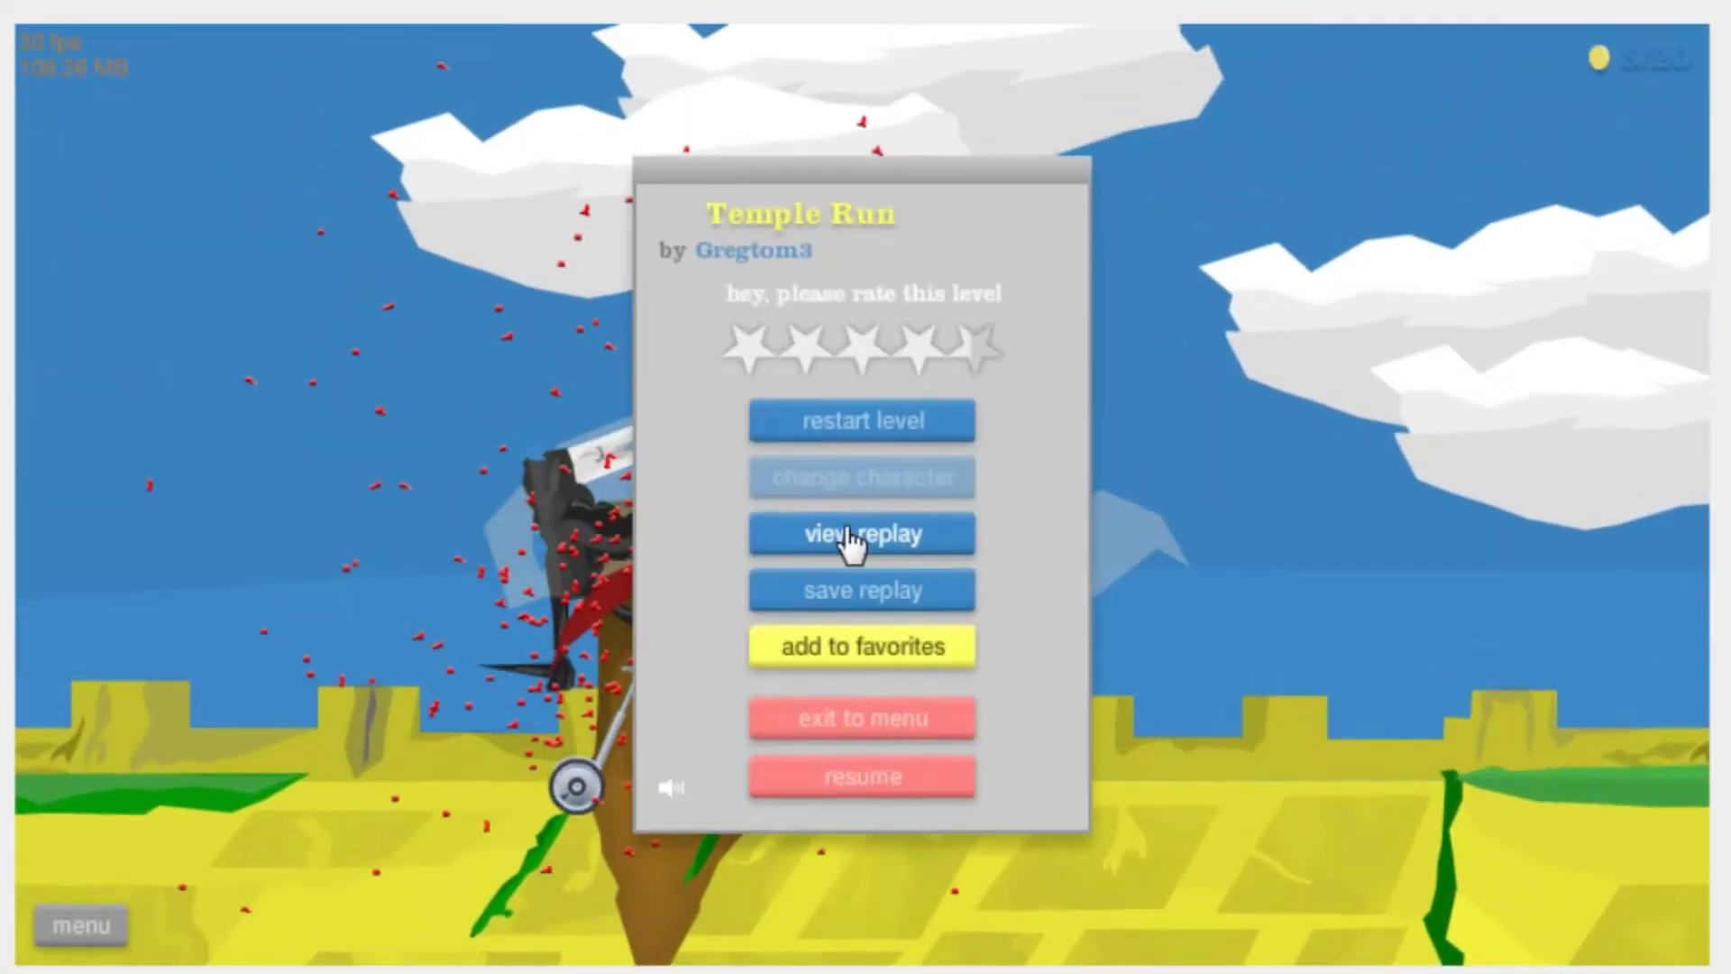
left_click(861, 533)
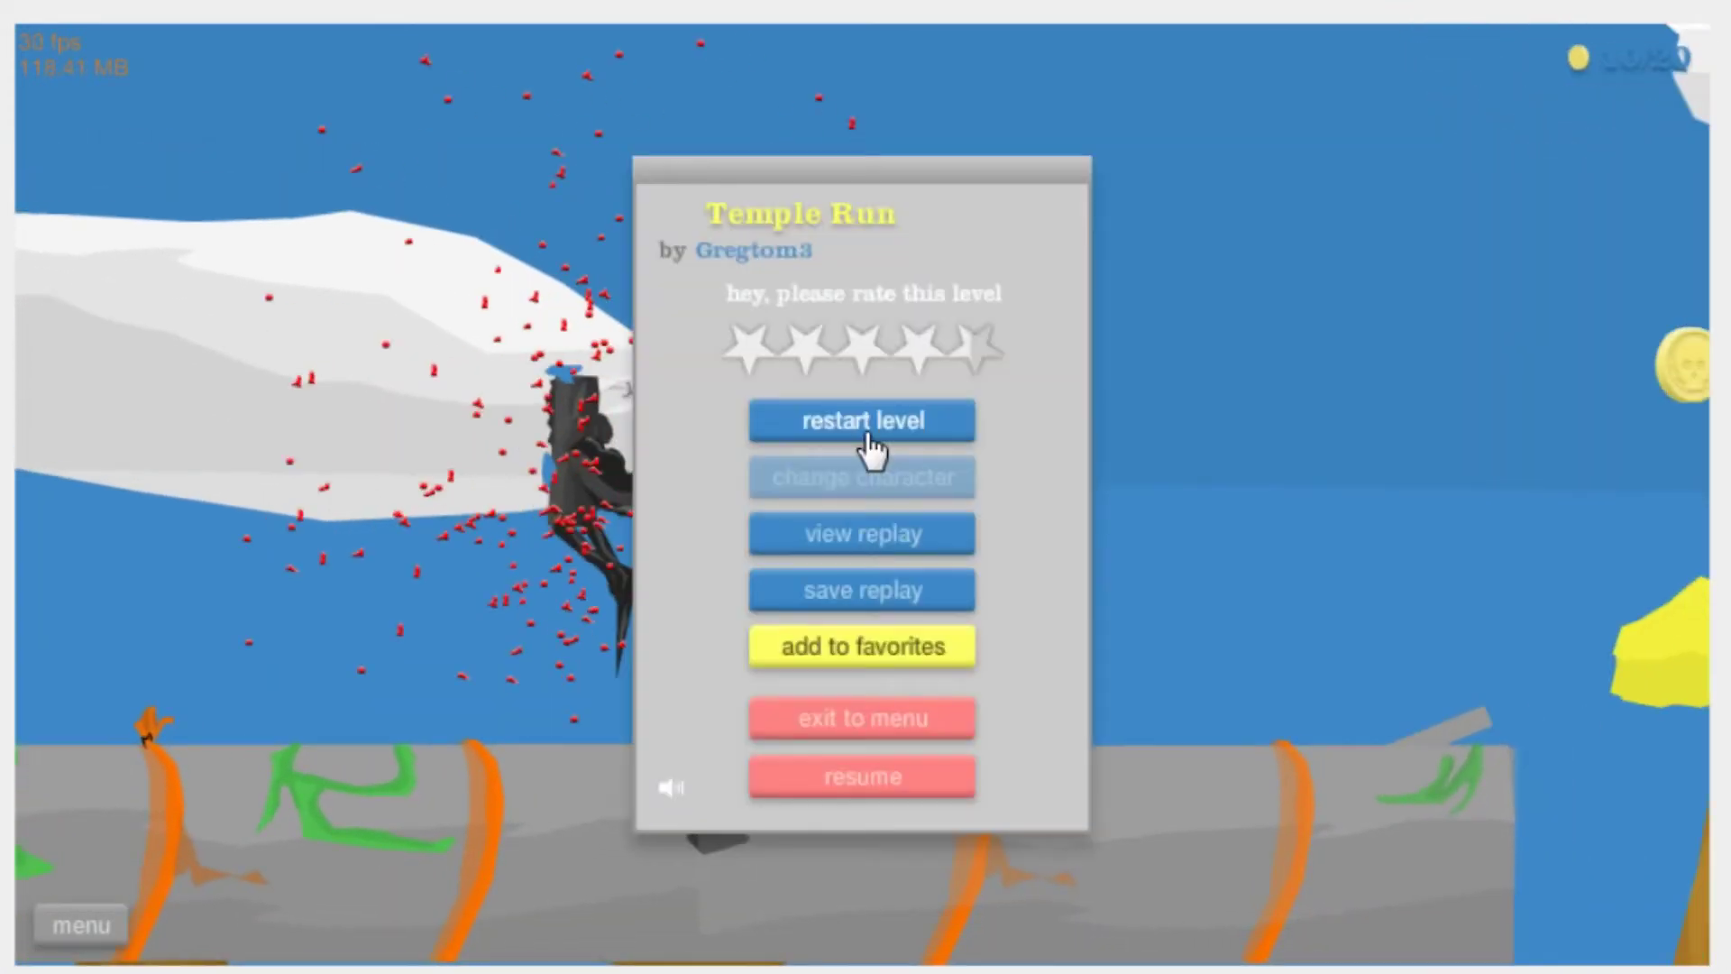
left_click(861, 421)
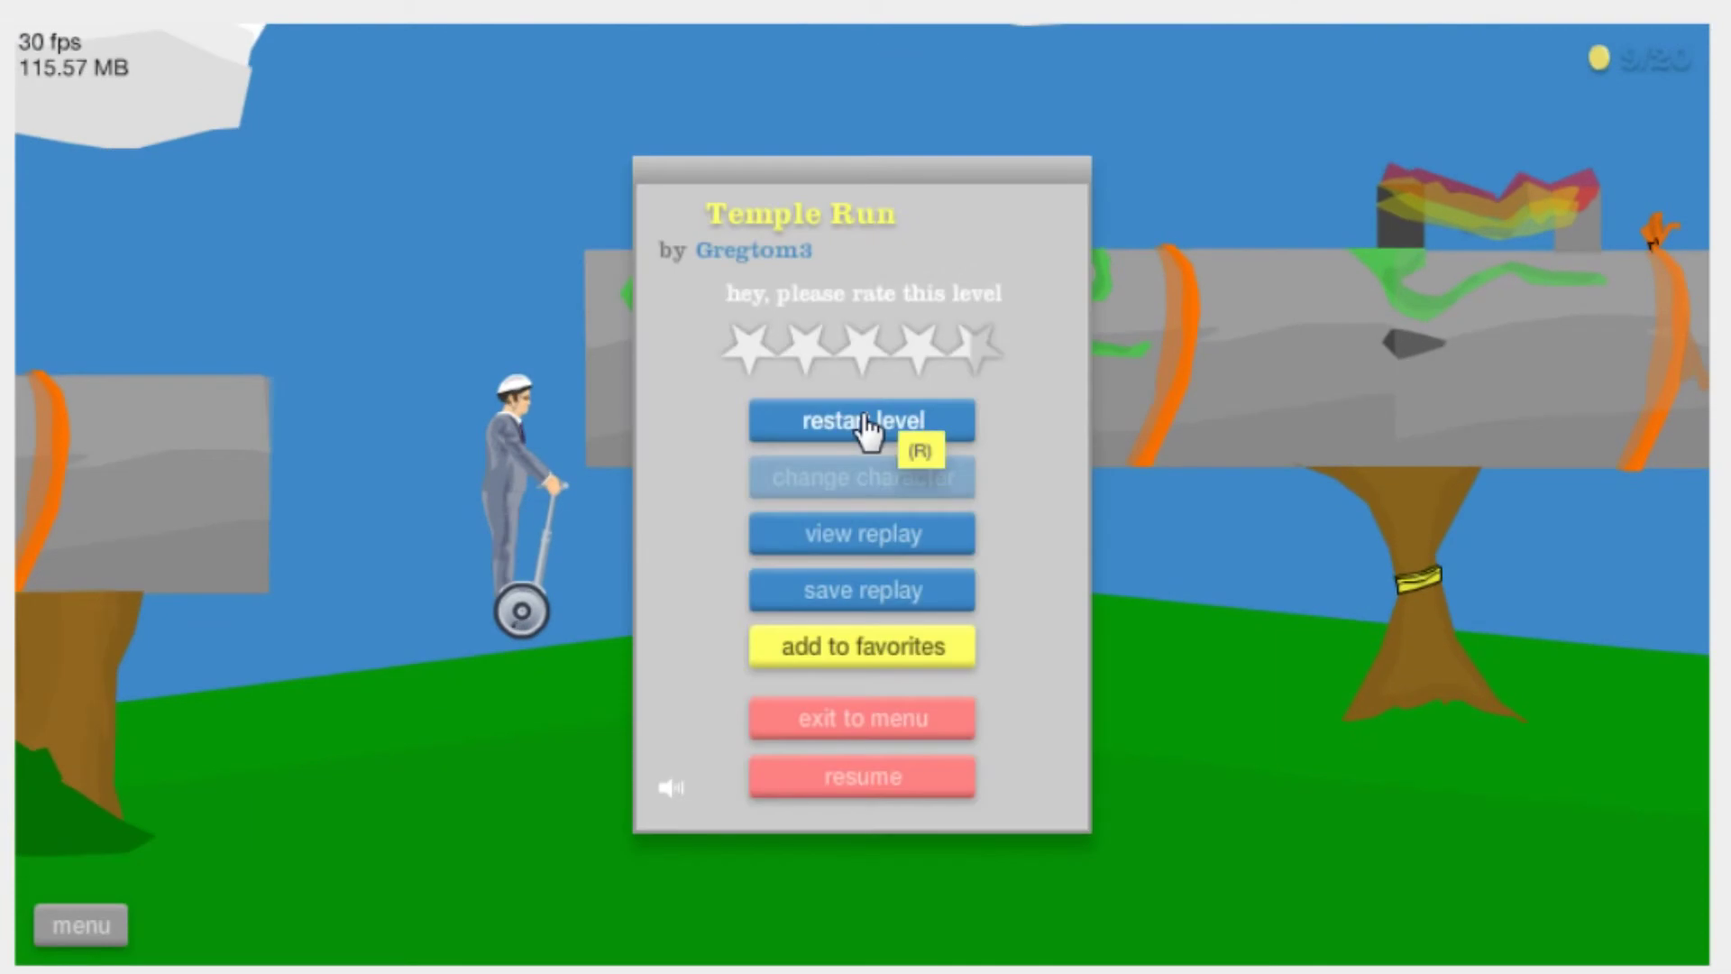
left_click(862, 421)
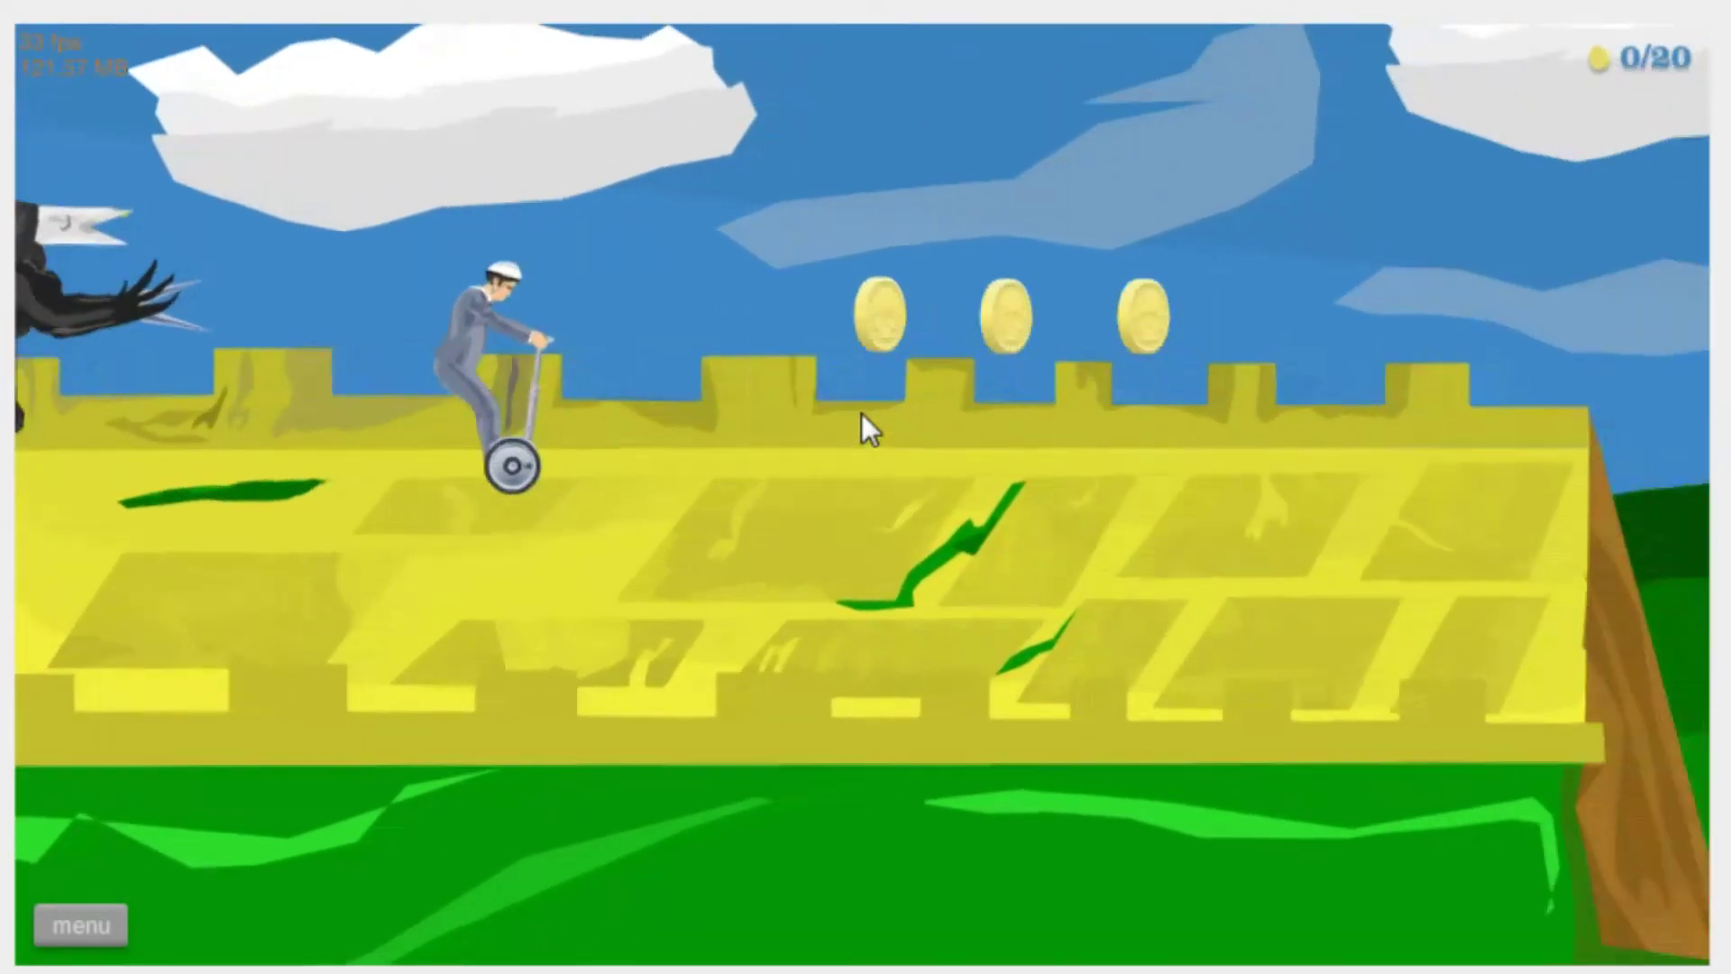